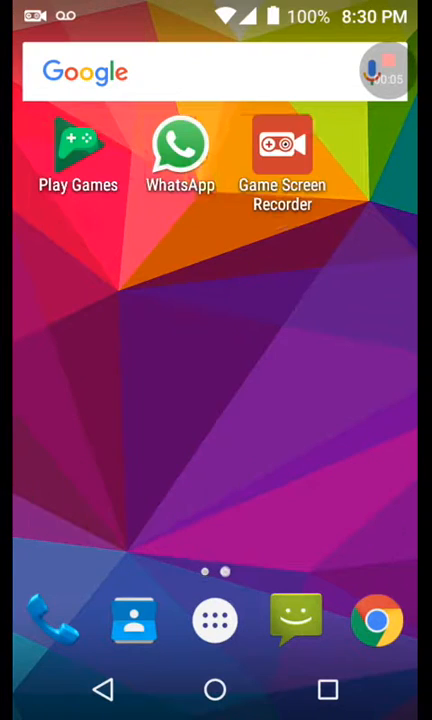
# Step: Swipe to the second home page and launch the Google Play Store
pyautogui.hscroll(-3)
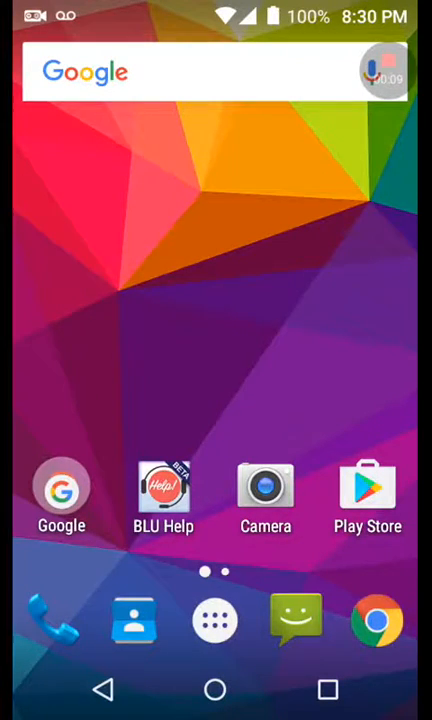
pyautogui.click(368, 488)
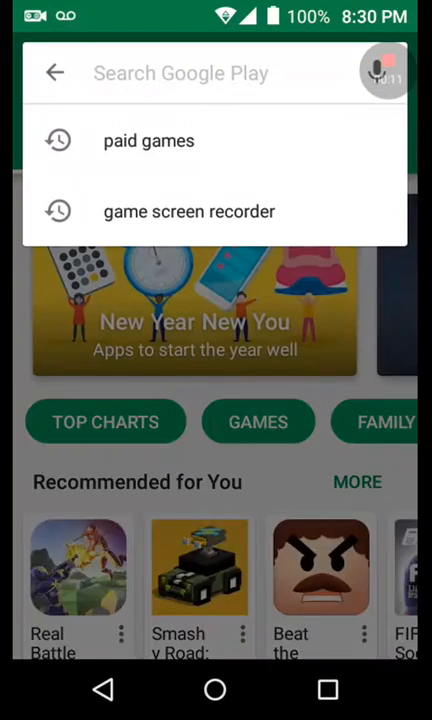
pyautogui.click(148, 140)
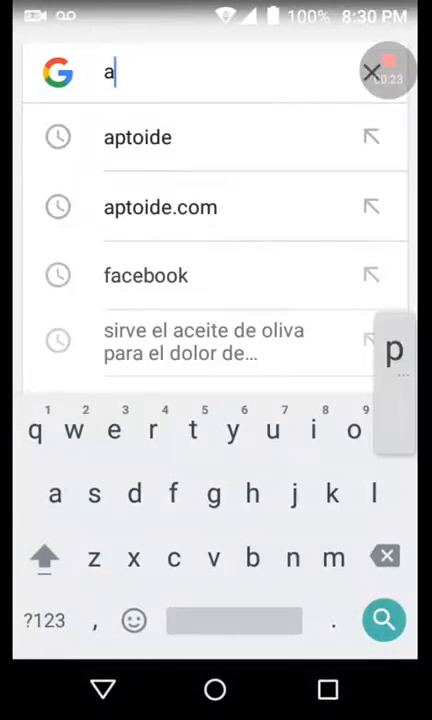
# Step: Search Google for 'aptoide' and open the 'Home | Aptoide - Android Apps Store' result
pyautogui.write('ptoide')
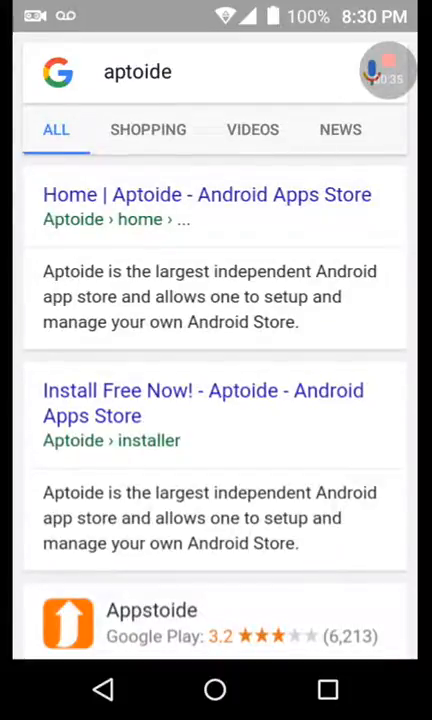
pyautogui.click(207, 194)
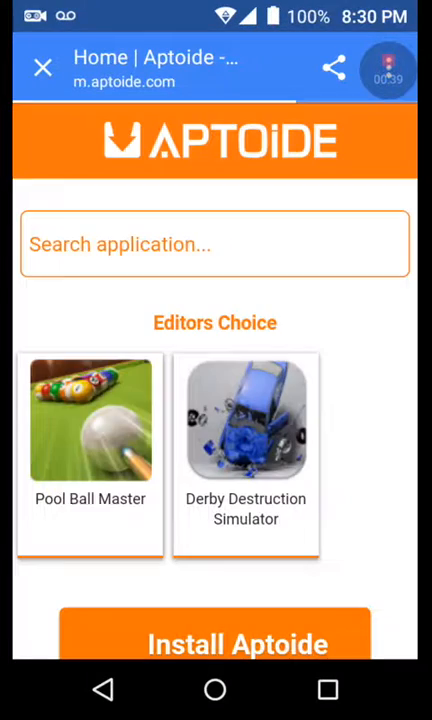
# Step: Scroll through the Aptoide site's install offer and latest apps, then go home
pyautogui.scroll(-3)
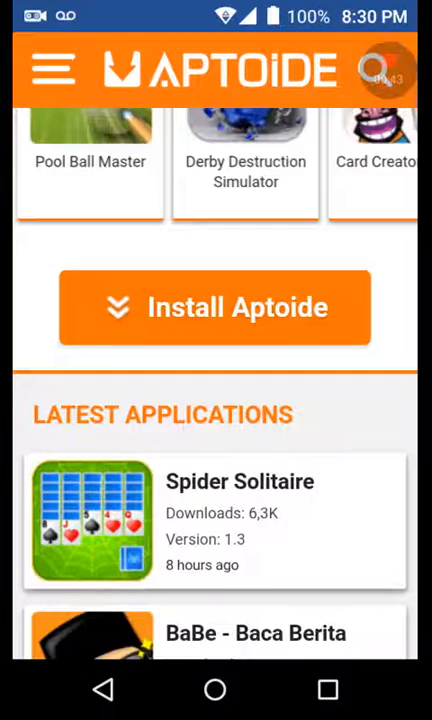
pyautogui.hscroll(-3)
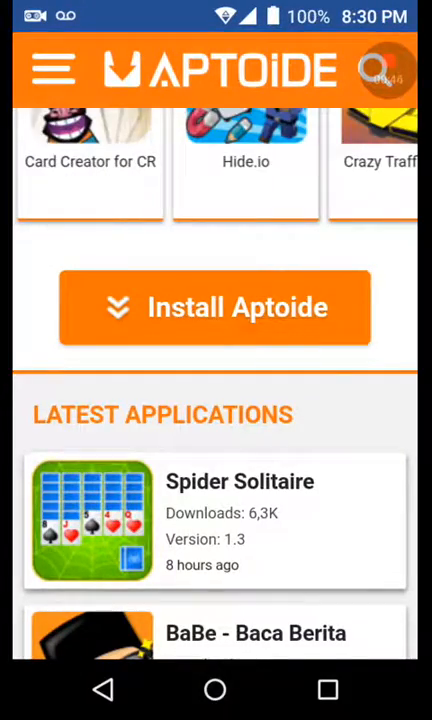
pyautogui.click(214, 689)
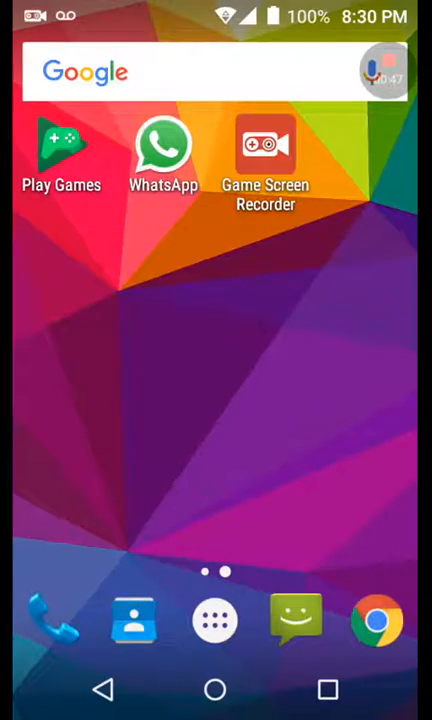
# Step: Launch Aptoide from the app drawer's installed apps list
pyautogui.click(215, 620)
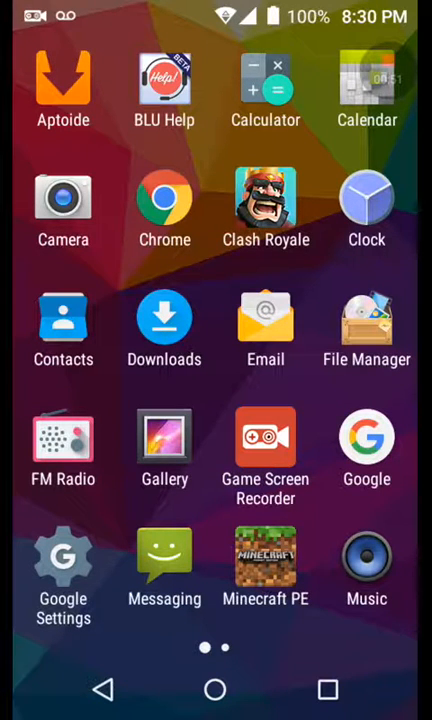
pyautogui.click(63, 82)
pyautogui.write('ge')
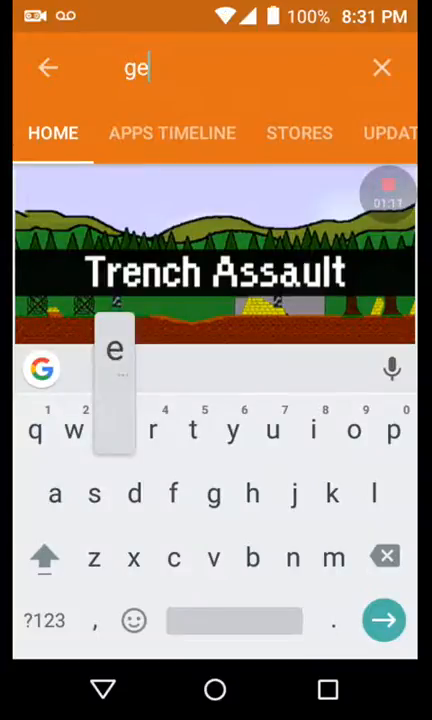
# Step: Replace the 'geomatry' store search with a 'scribblenauts' query
pyautogui.write('omatry')
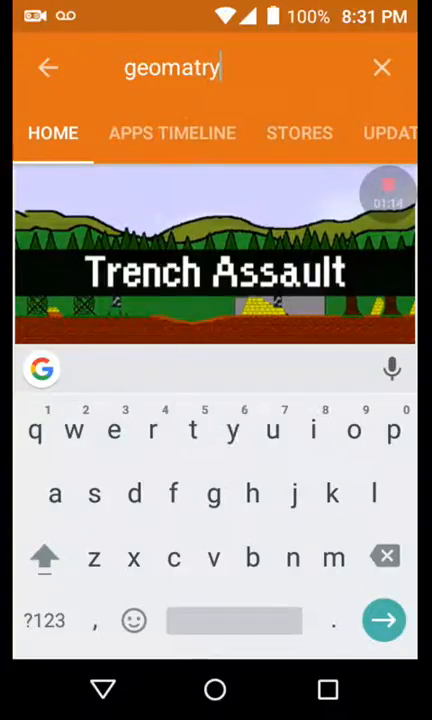
pyautogui.click(385, 557)
pyautogui.write('scri')
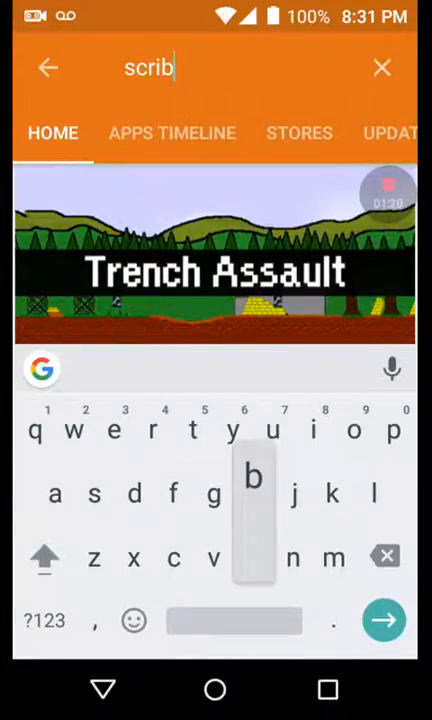
pyautogui.write('ble b')
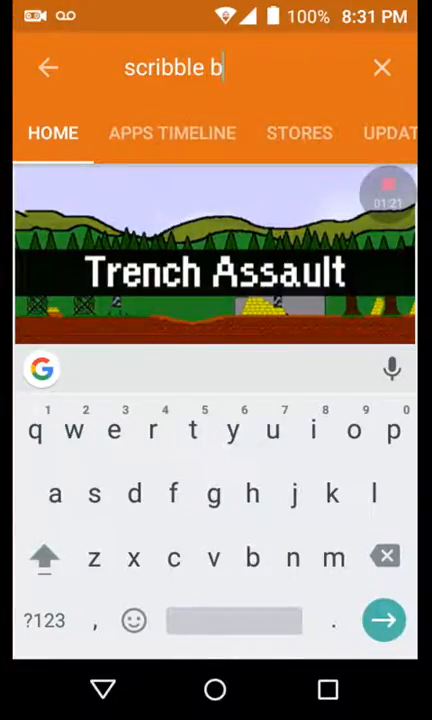
pyautogui.write('nauts')
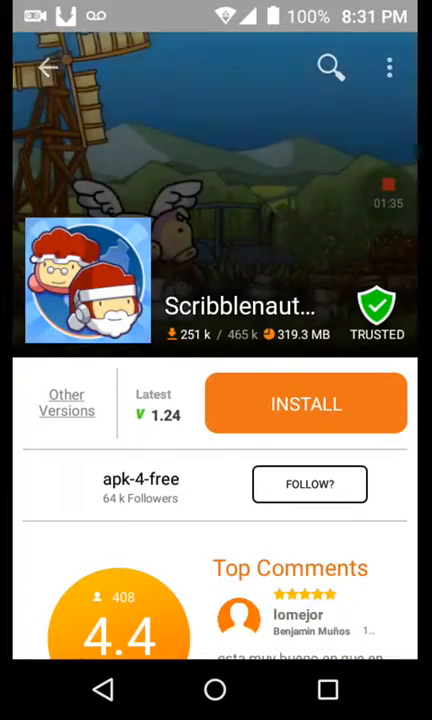
# Step: Scroll up and down the Scribblenauts Unlimited page's rating, description and security details
pyautogui.scroll(-3)
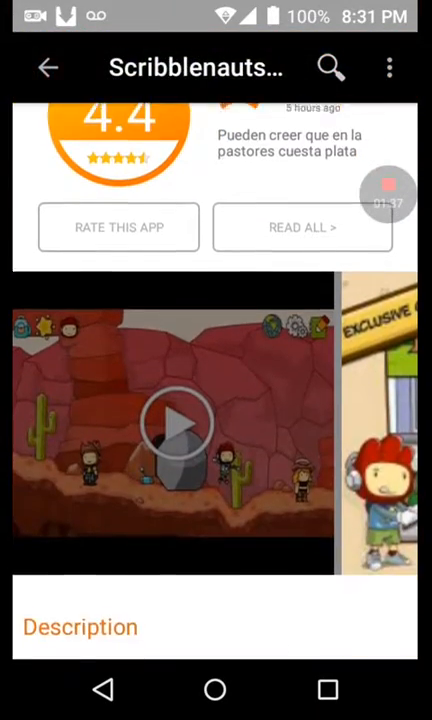
pyautogui.scroll(3)
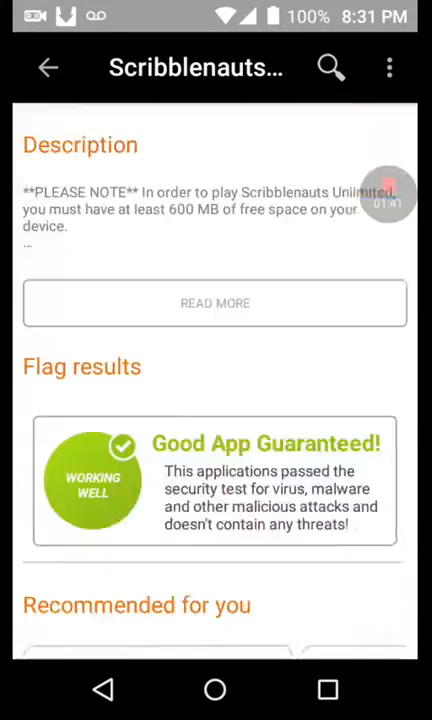
pyautogui.scroll(-3)
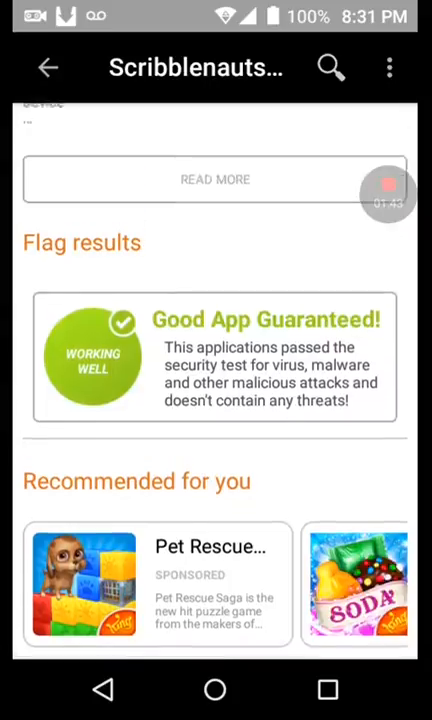
pyautogui.scroll(3)
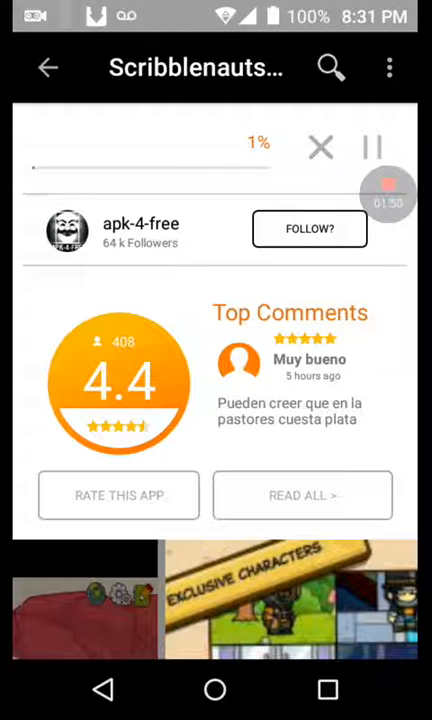
# Step: Follow the apk-4-free store and open its store page
pyautogui.click(309, 228)
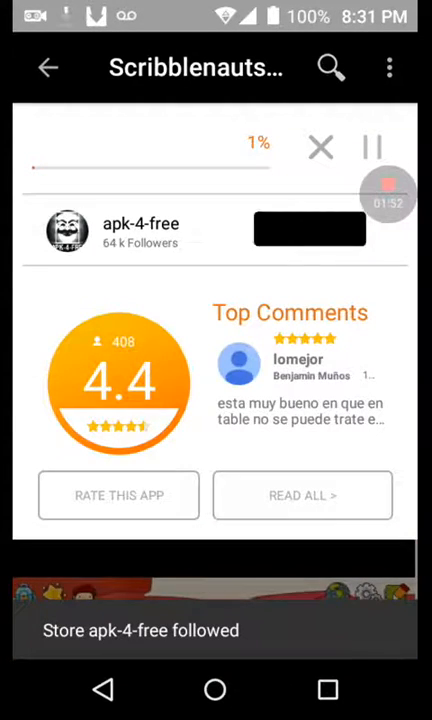
pyautogui.click(140, 232)
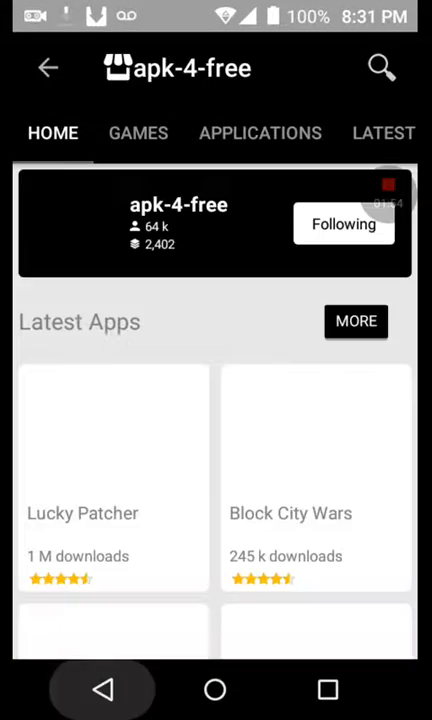